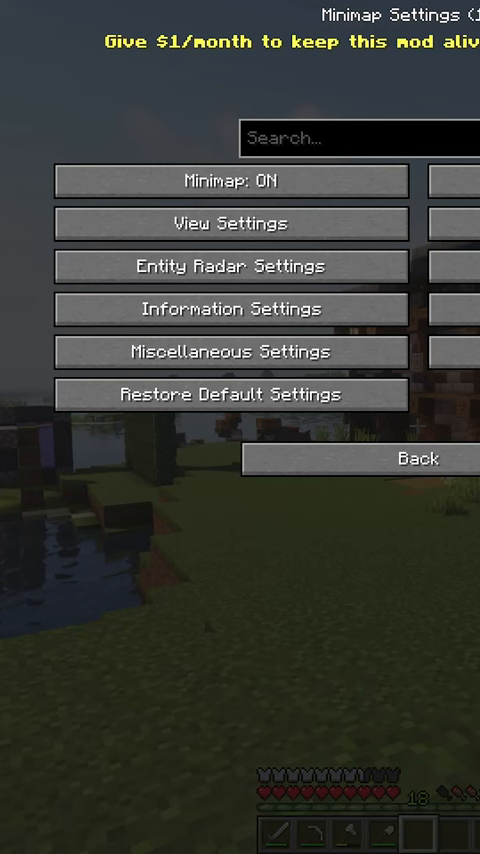
Open the Entity Radar Settings page from Minimap Settings.
left_click(232, 265)
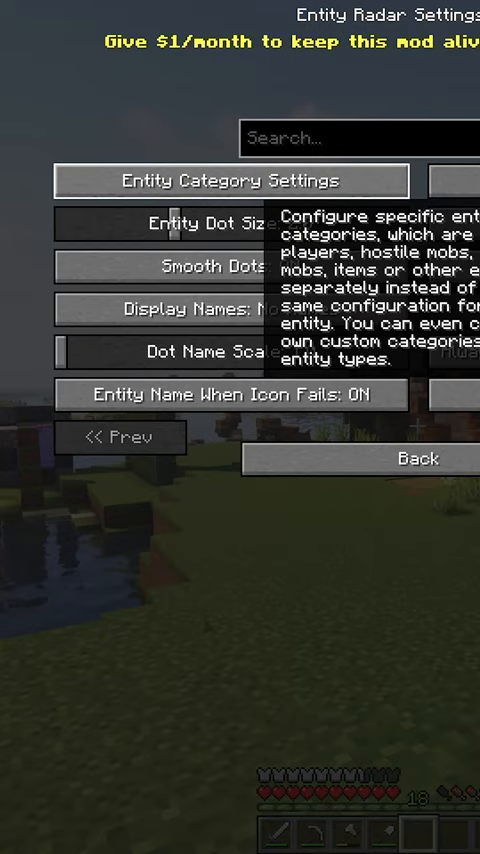